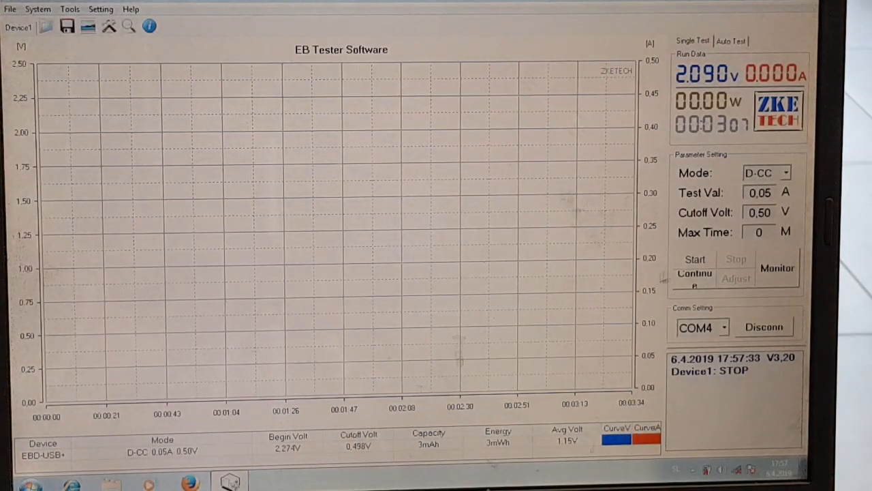
# Start the 0.05 A D-CC discharge test with 0.50 V cutoff on the supercapacitor
pyautogui.click(696, 259)
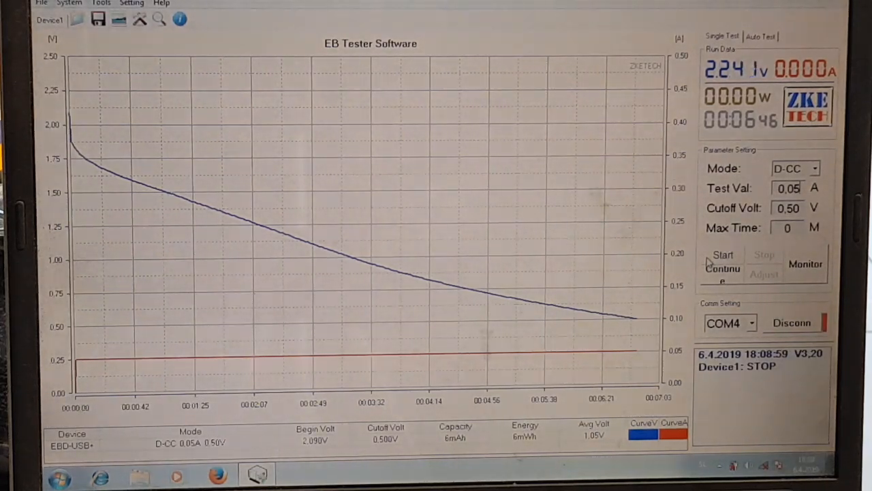
# After the curve reaches the 0.50 V cutoff, start a second 0.05 A discharge run on a cleared graph
pyautogui.click(722, 262)
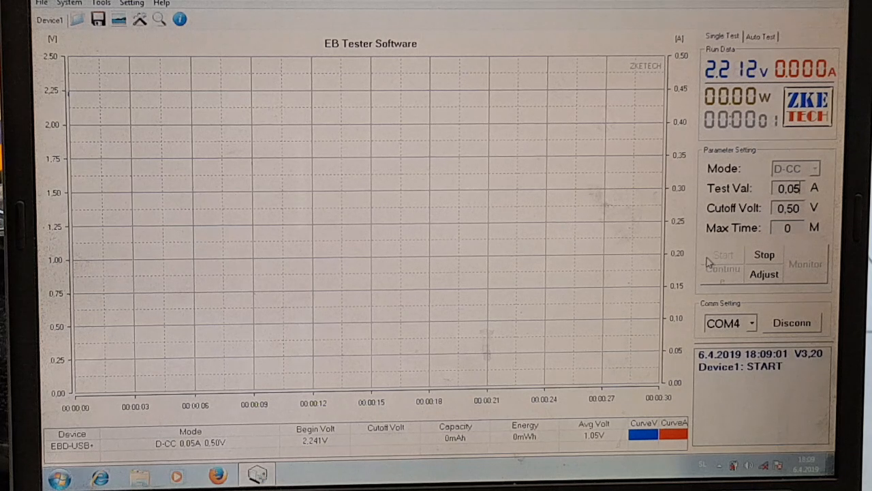